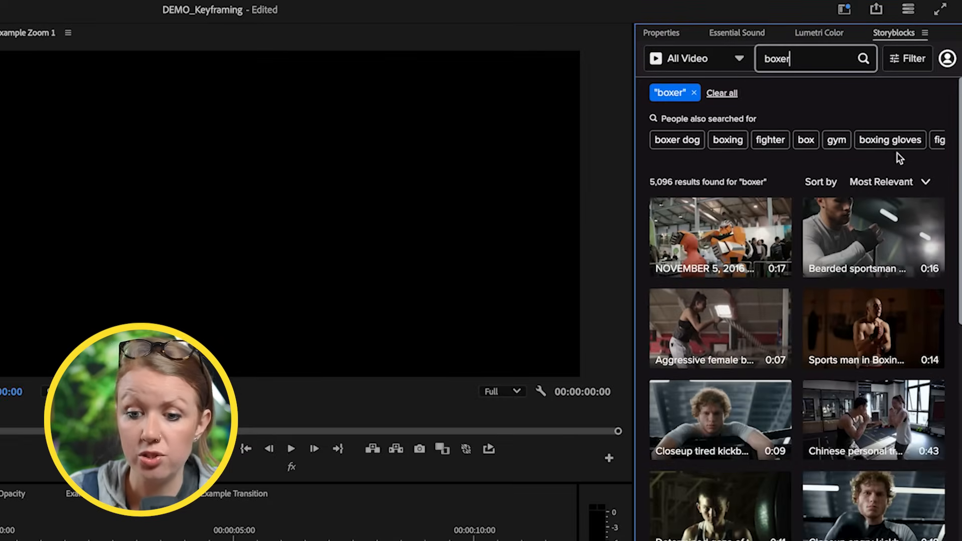
Step: Download the close-up curly-haired kickboxer clip from the Storyblocks 'boxer' results
scroll("down", 3)
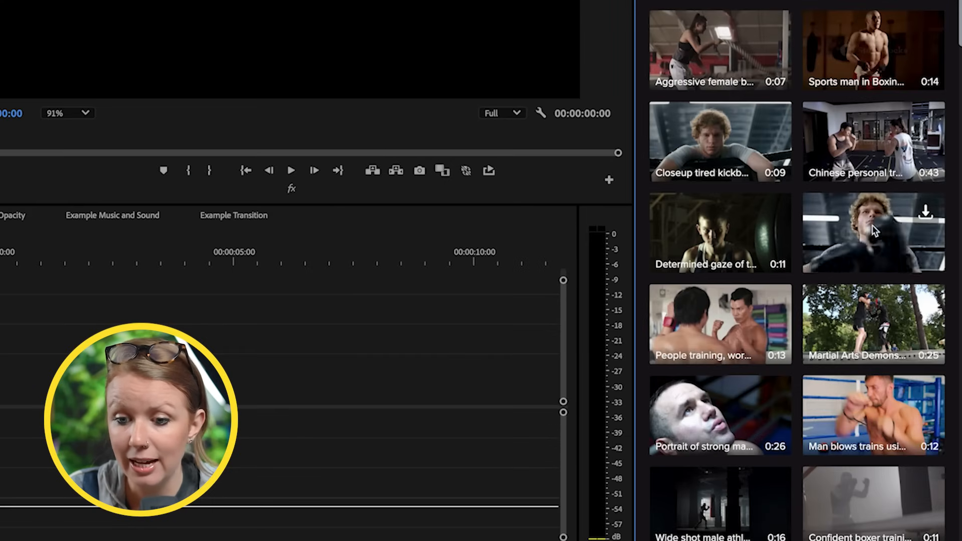
left_click(925, 213)
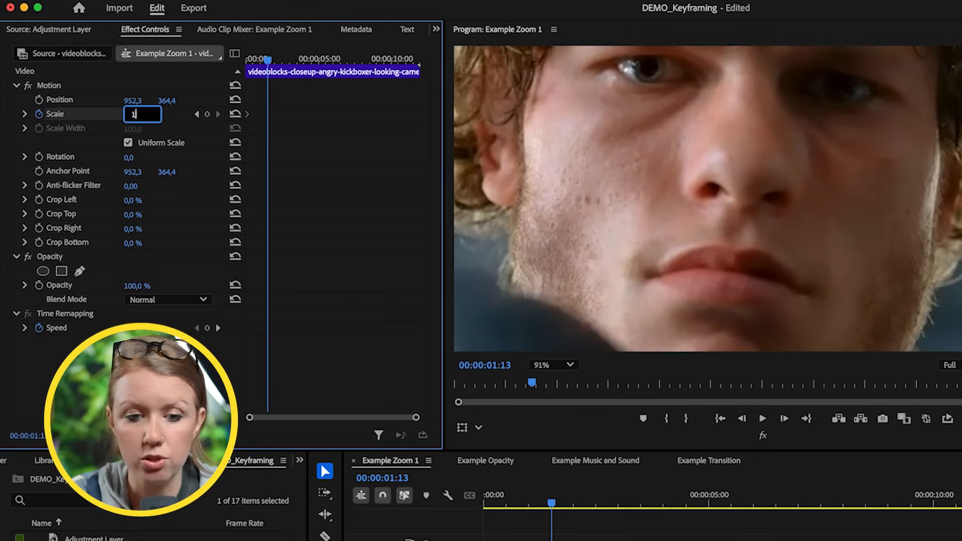
Step: Key the zoomed-in kickboxer clip's Scale back to 100 at a later time
type("100,0")
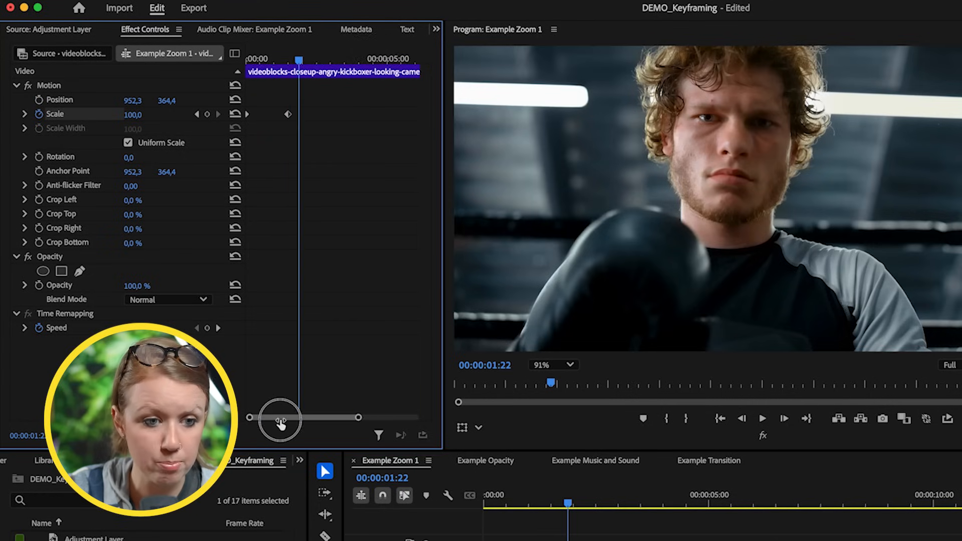
left_click_drag(281, 417, 330, 418)
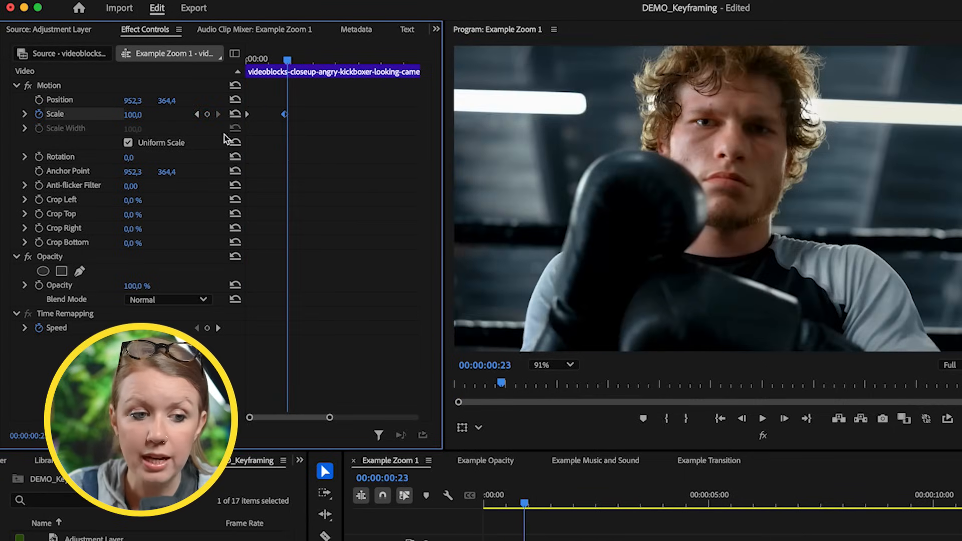
Step: Reshape the kickboxer clip's Scale keyframe curve and apply easing to the keyframe
left_click(25, 114)
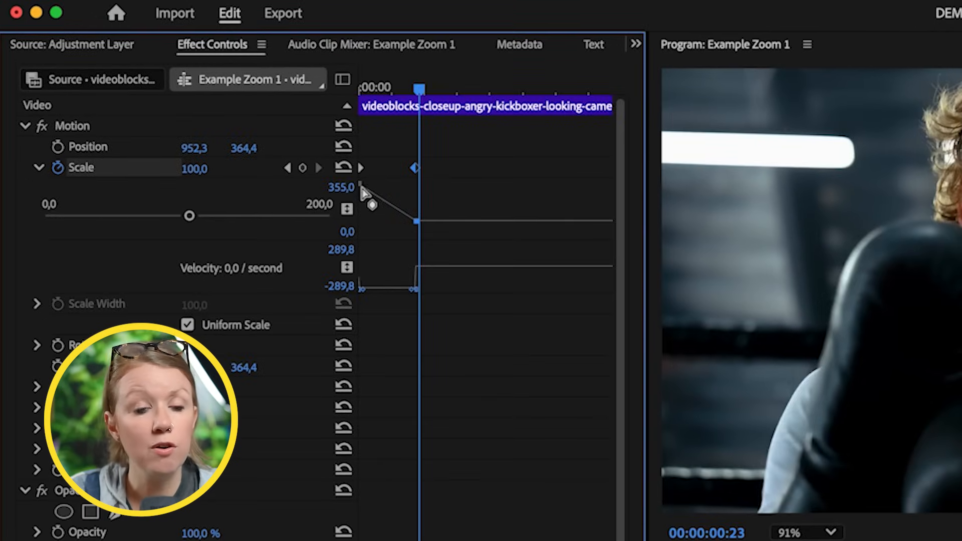
left_click_drag(362, 189, 421, 224)
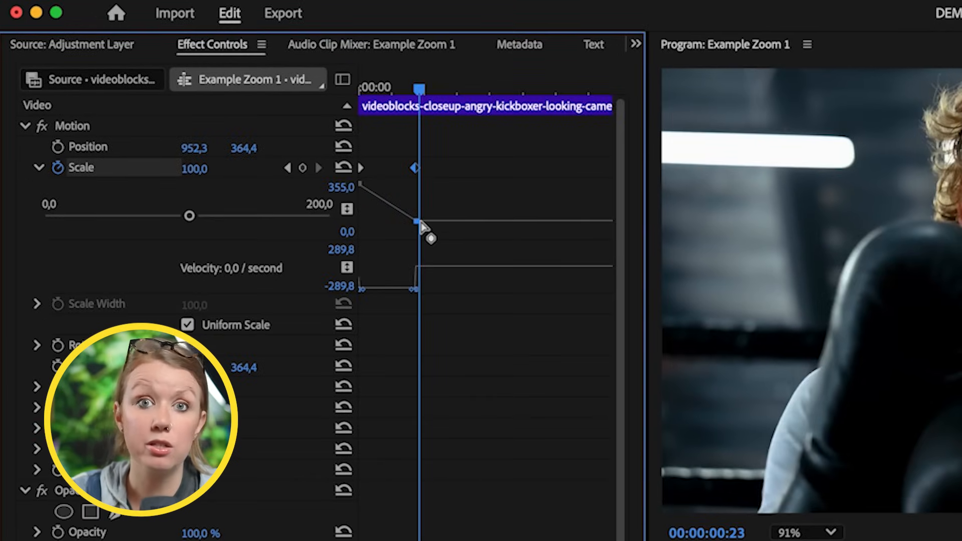
right_click(415, 169)
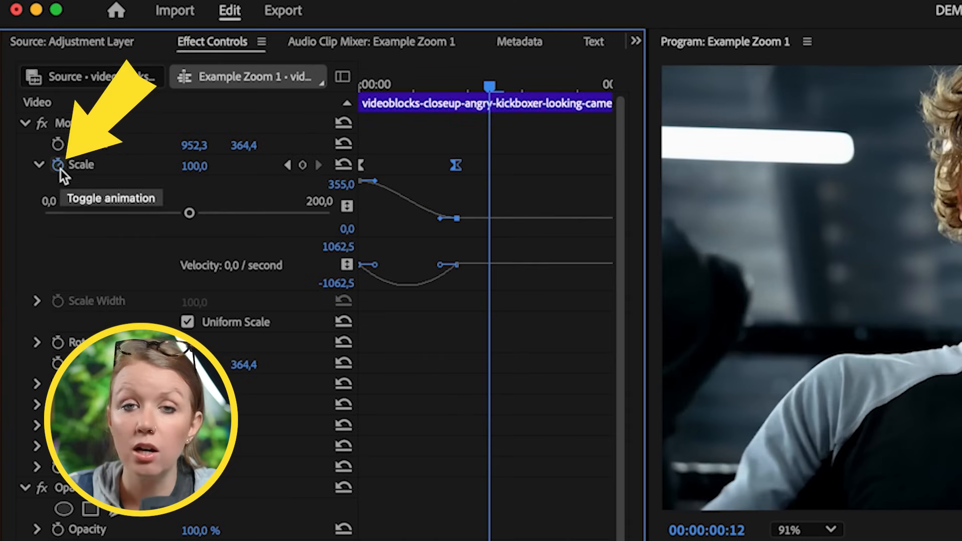
Step: Delete the clip's Scale keyframes and find the Transform effect by searching 'transform'
left_click(58, 165)
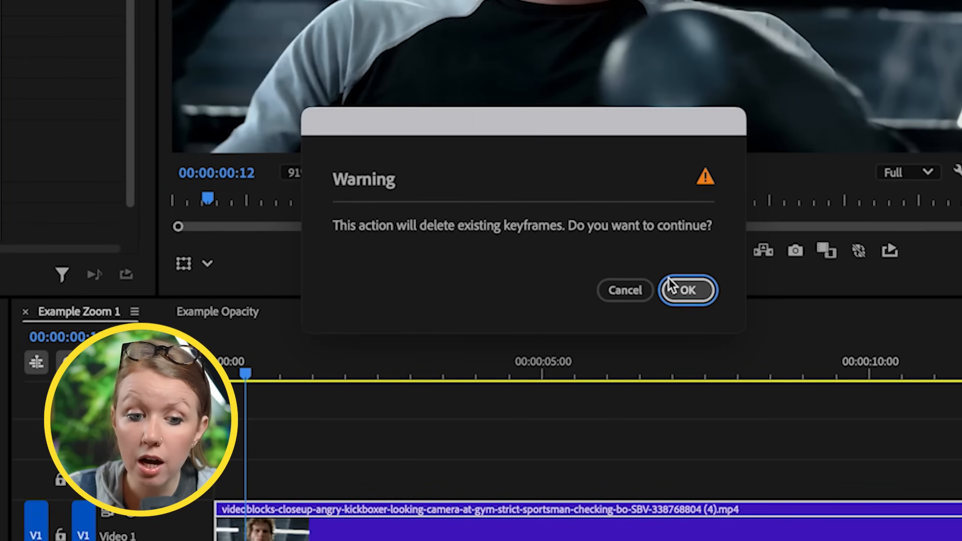
left_click(686, 290)
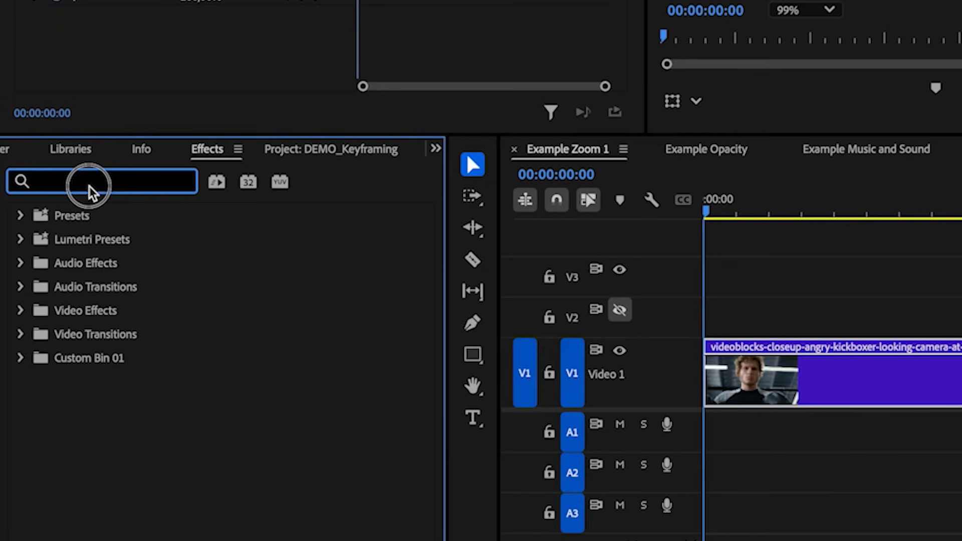
type("trandd")
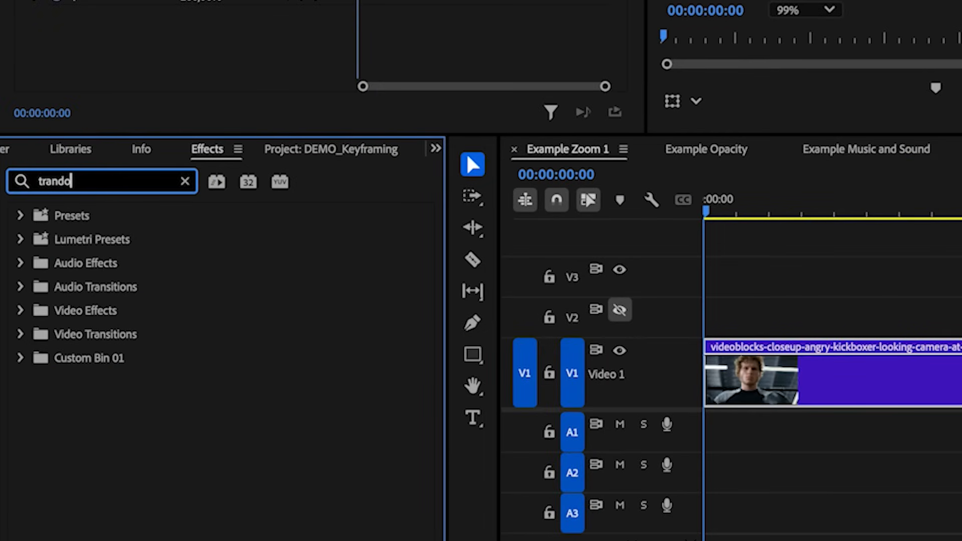
type("transform")
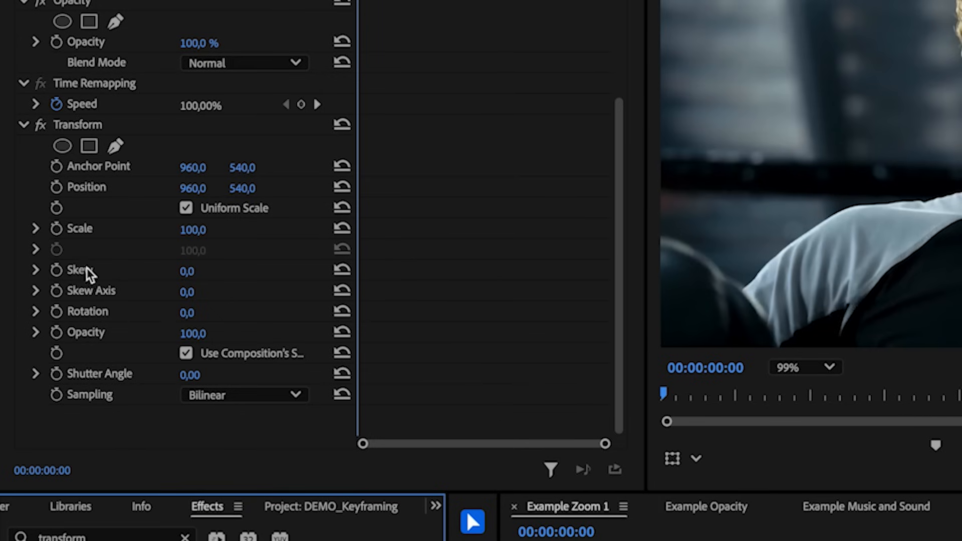
scroll("down", 3)
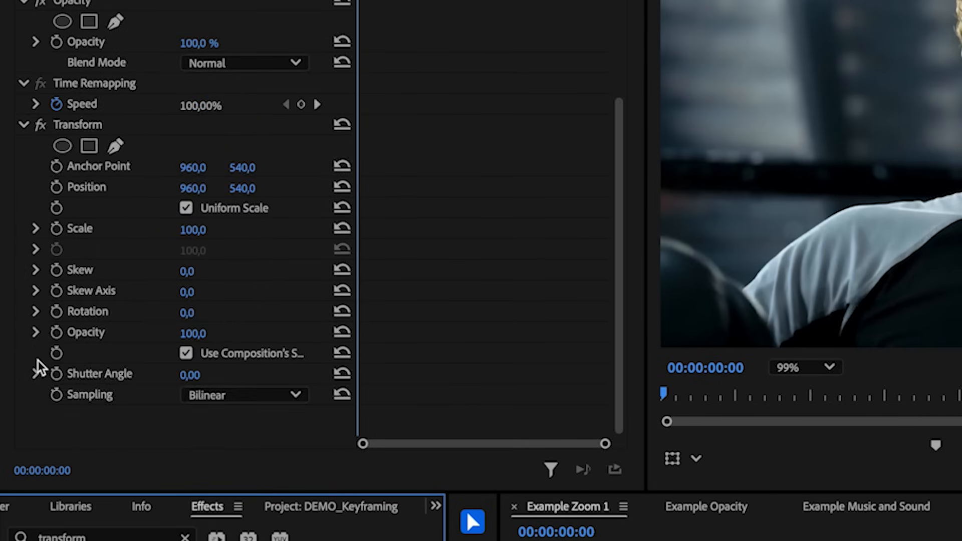
scroll("down", 3)
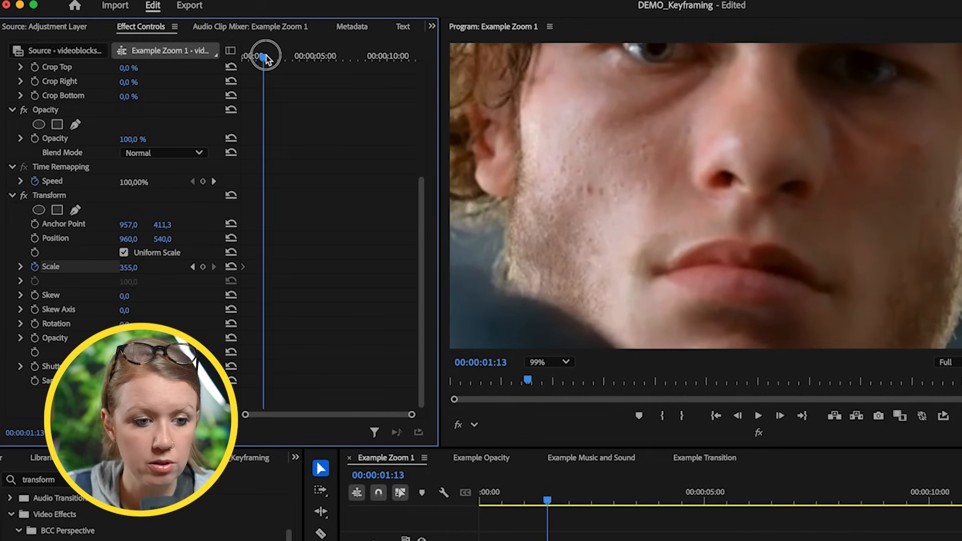
Step: Move the playhead back to the kickboxer clip's start for the Transform Scale keyframes
left_click(128, 267)
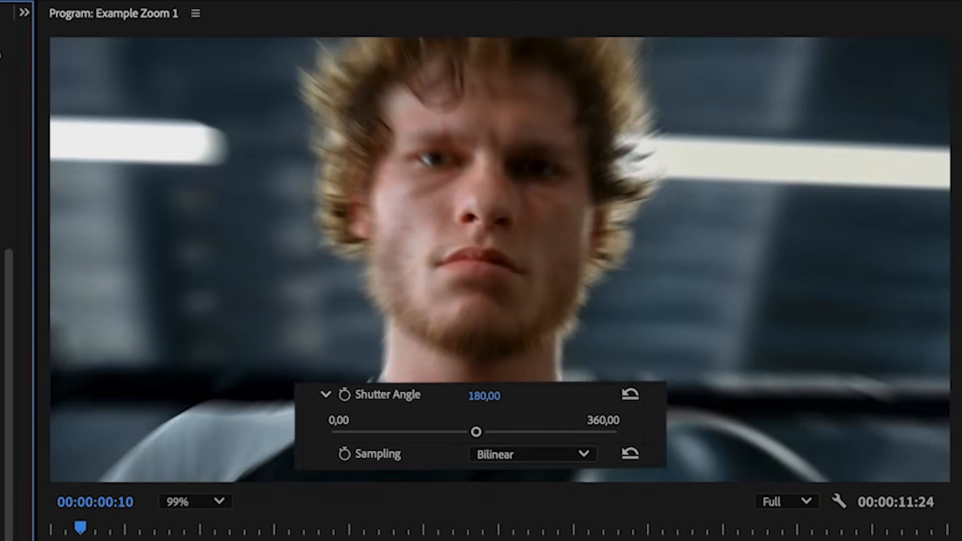
Step: Apply Ease Out to the Transform effect's Scale keyframe
right_click(393, 117)
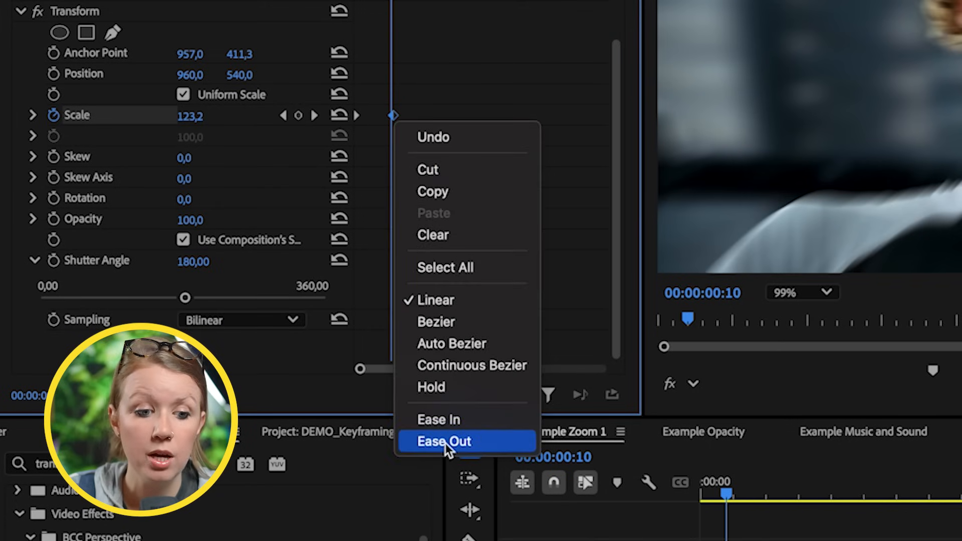
left_click(443, 442)
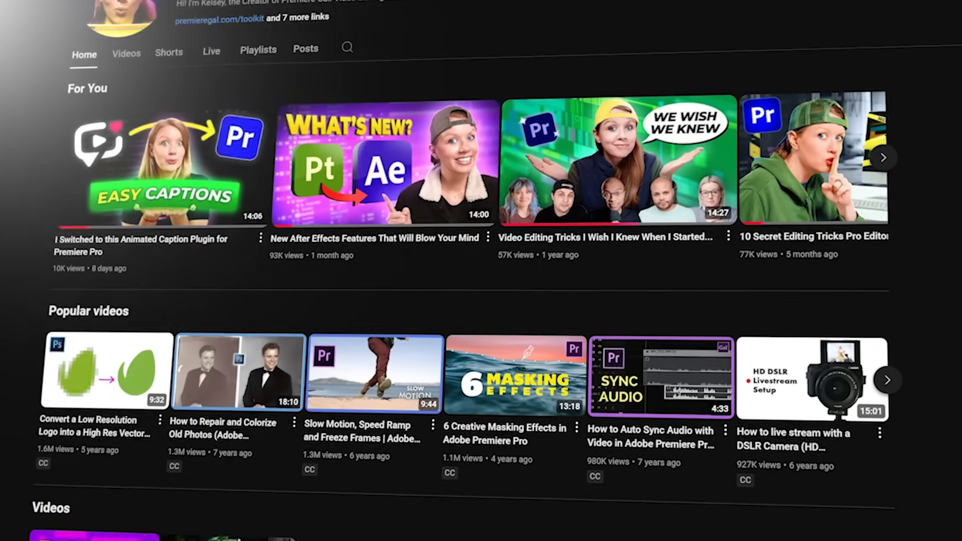
scroll("down", 3)
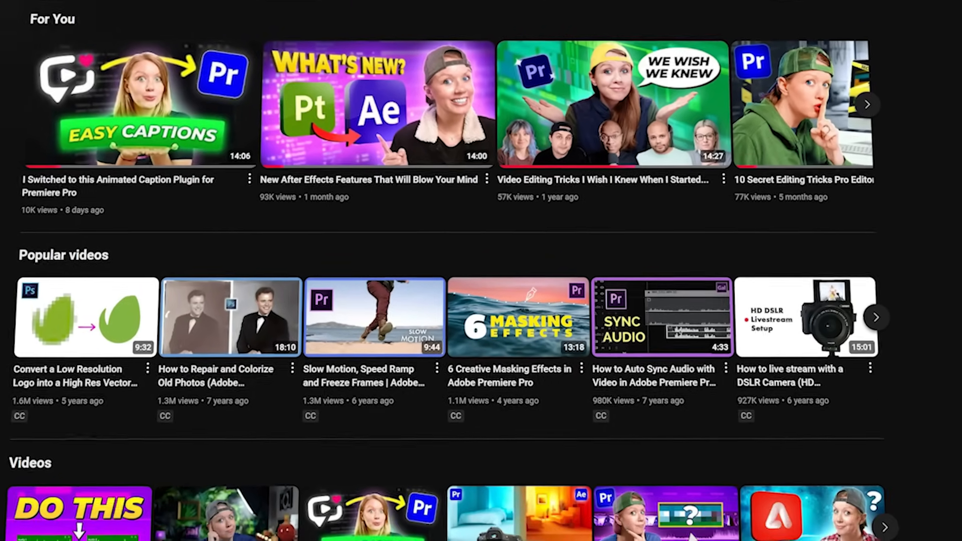
scroll("down", 3)
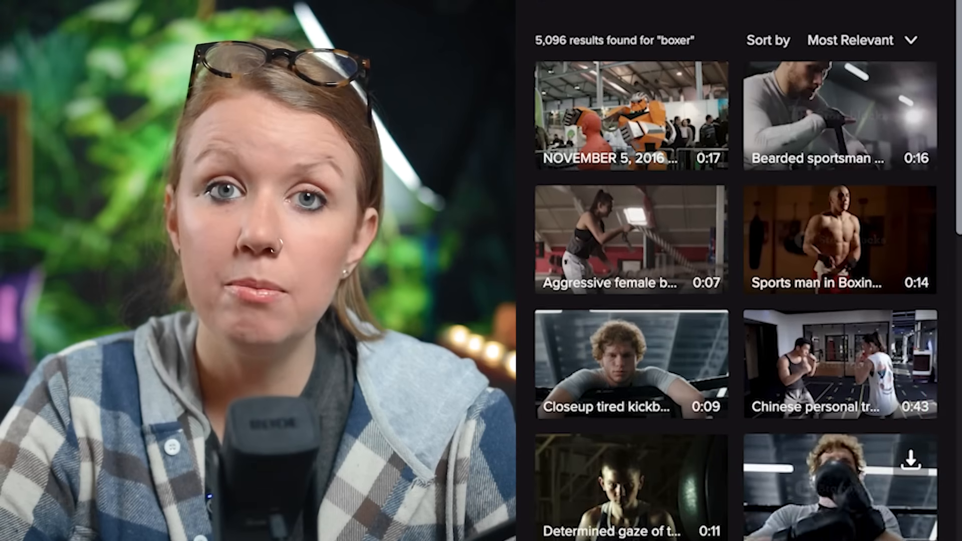
Step: Place the punching-bag boxer clip after the close-up and scrub to preview the cut
scroll("down", 3)
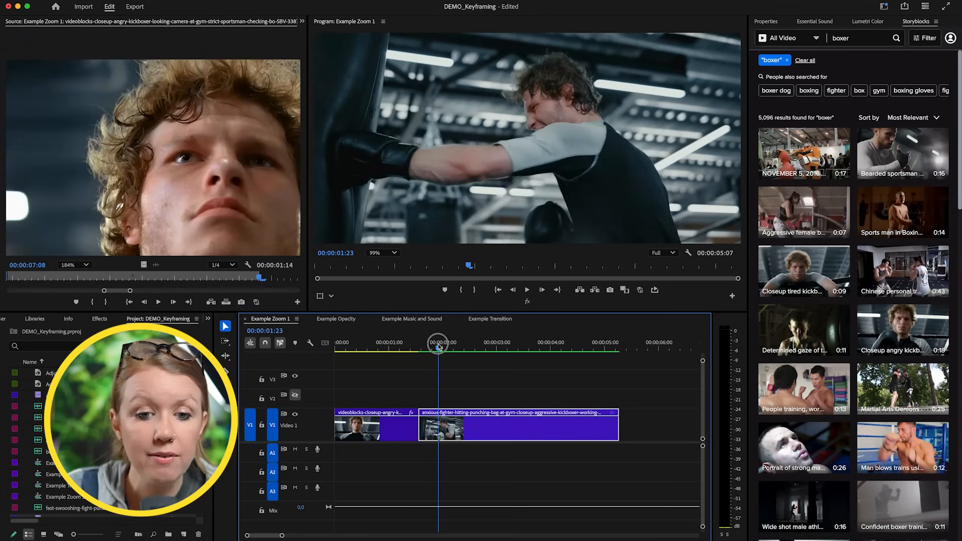
left_click_drag(439, 342, 425, 342)
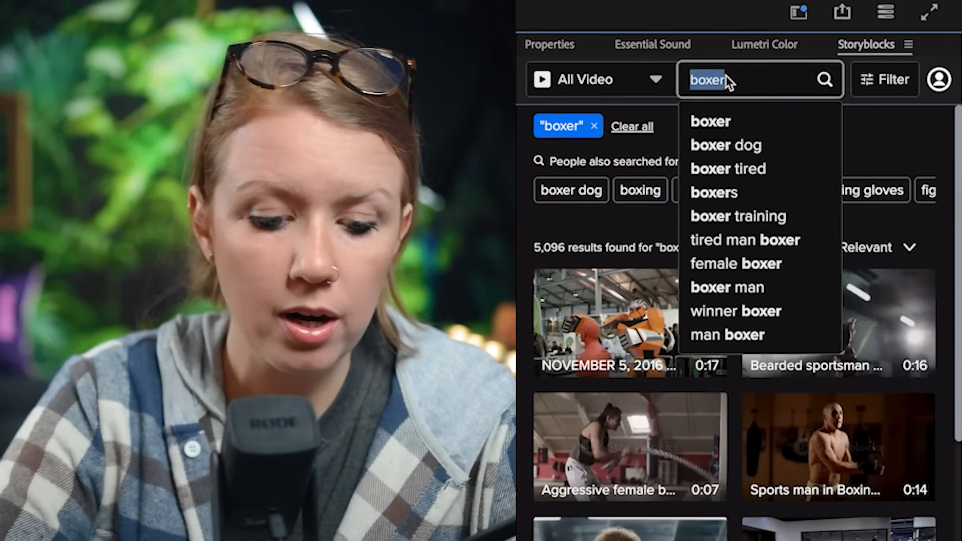
Step: Search Storyblocks for 'glitch over' to find a light-leak glitch overlay clip
type("glitch over")
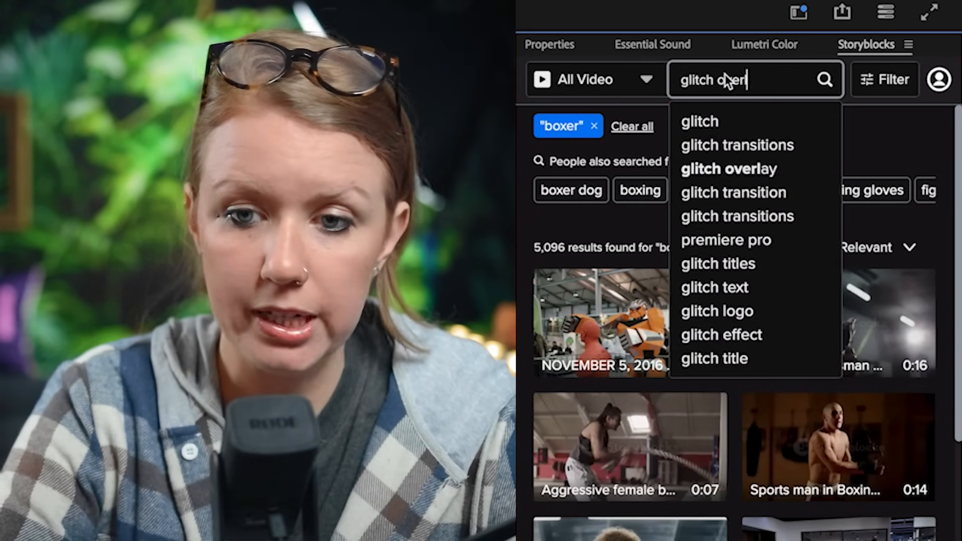
left_click(727, 169)
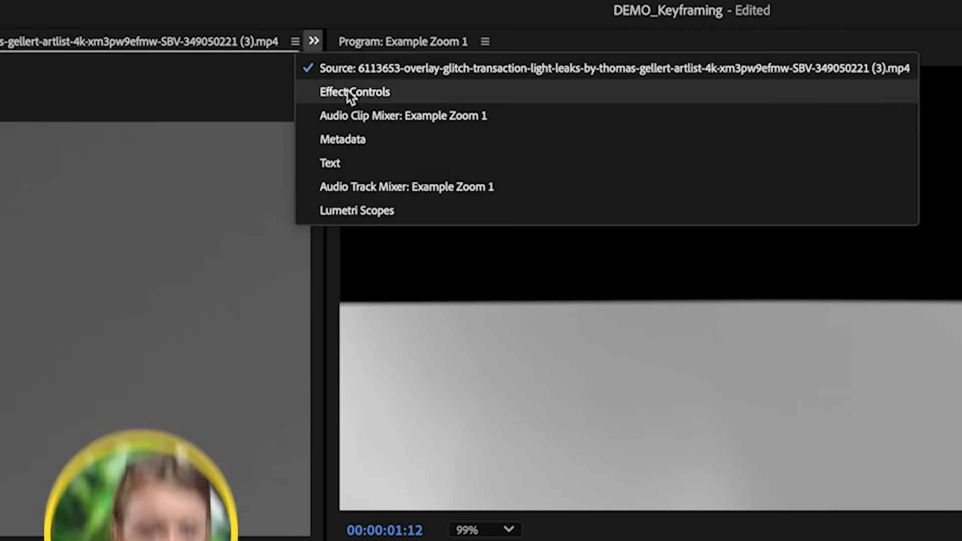
Step: Set the glitch overlay's Opacity blend mode to Screen over the boxer clips
left_click(354, 91)
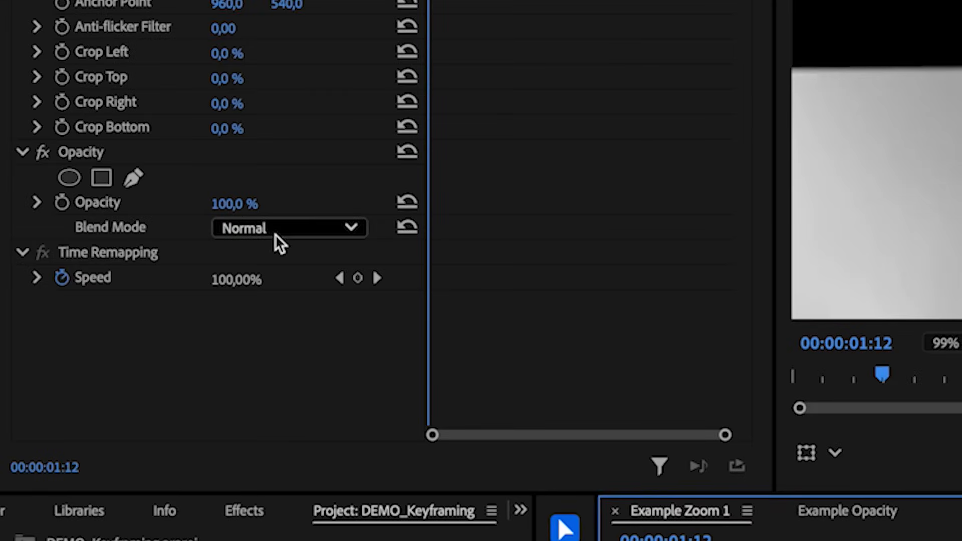
left_click(289, 228)
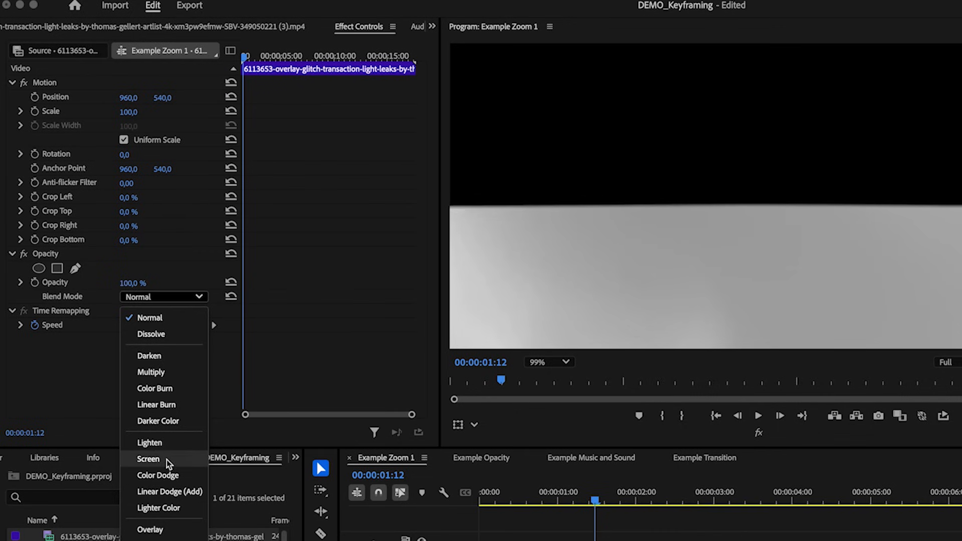
left_click(148, 459)
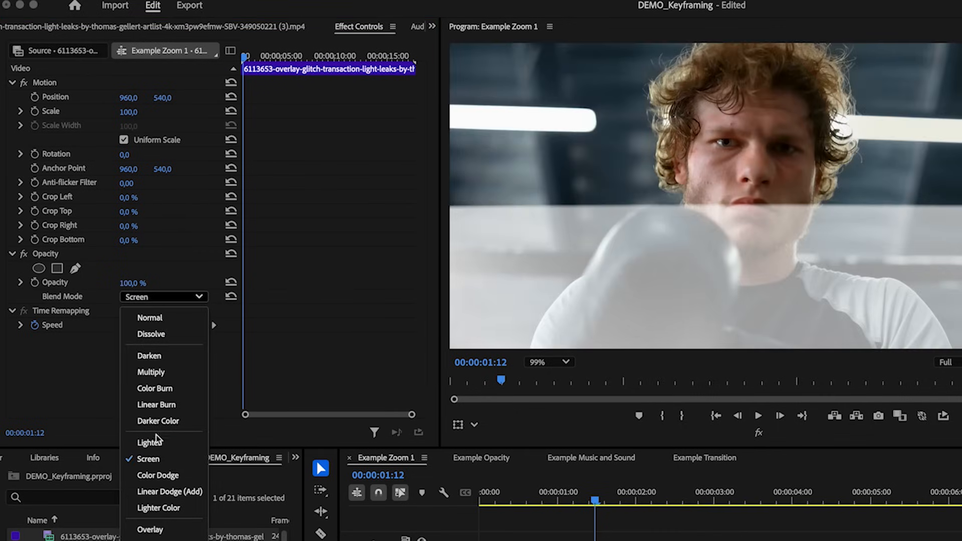
left_click(148, 441)
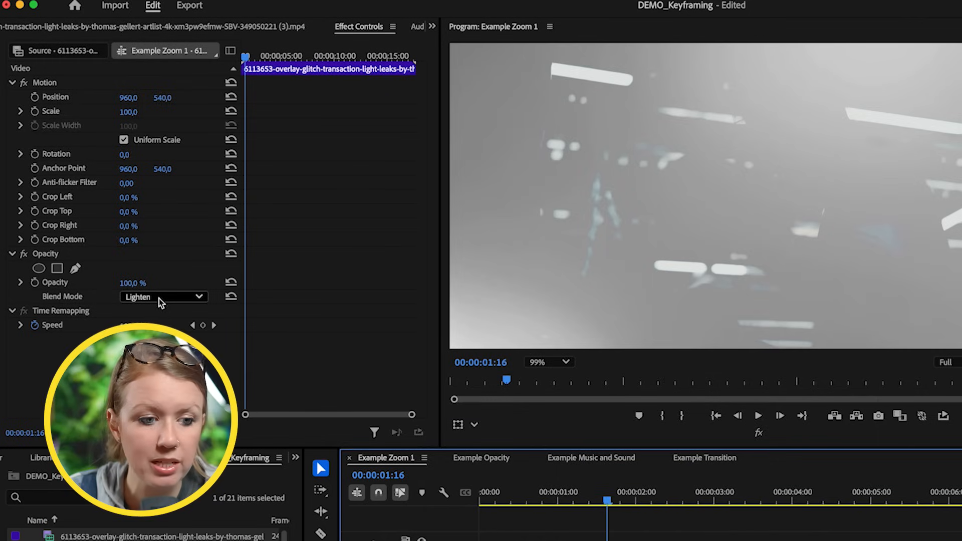
left_click(163, 297)
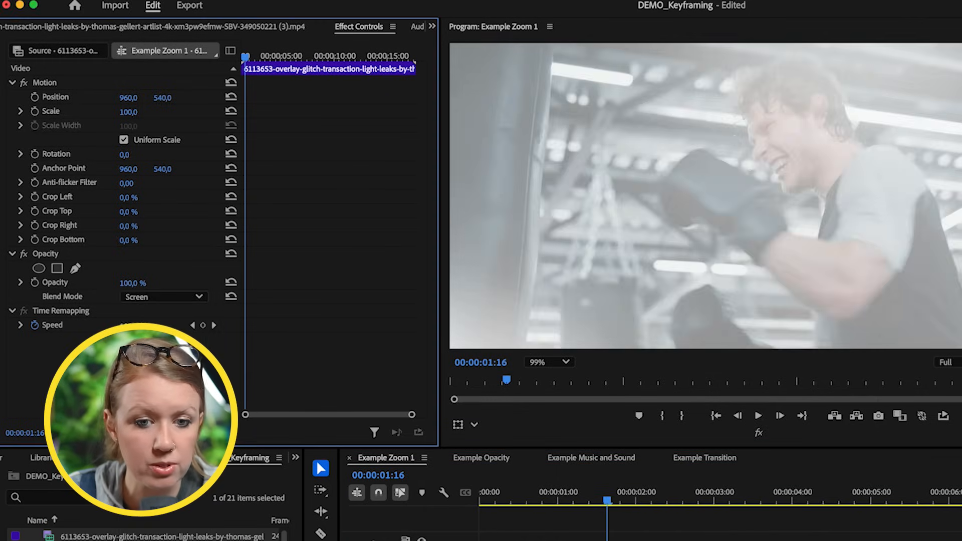
left_click(162, 296)
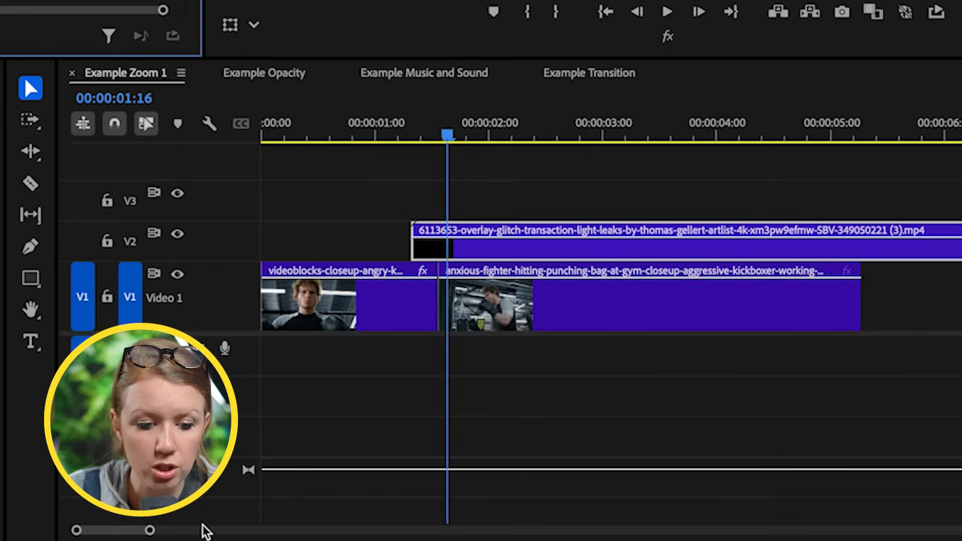
mouse_move(377, 309)
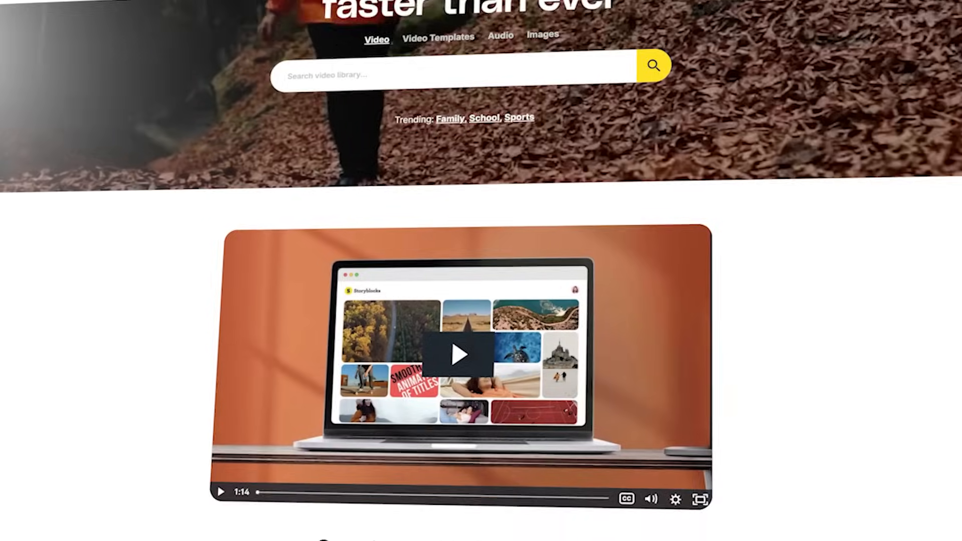
Step: Scroll down the storyblocks.com home page
scroll("down", 3)
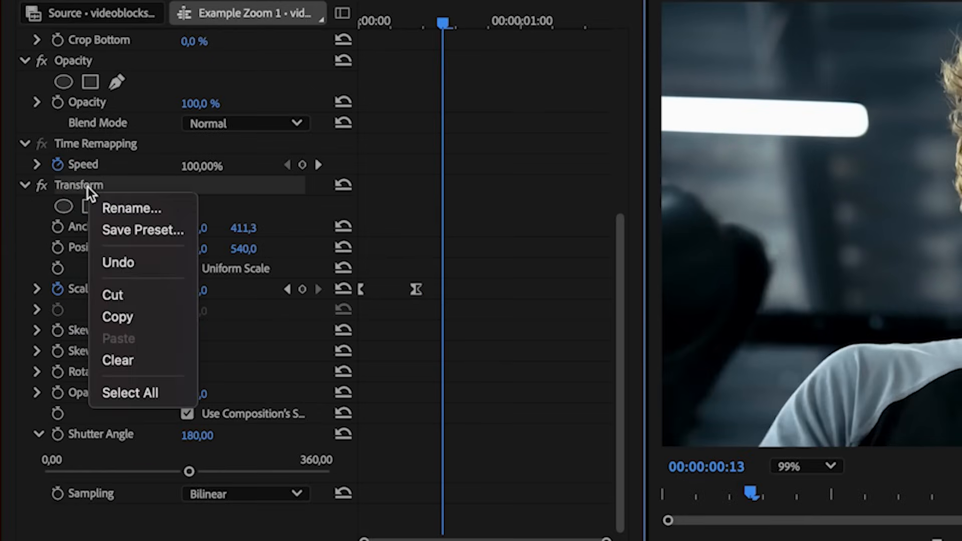
mouse_move(143, 230)
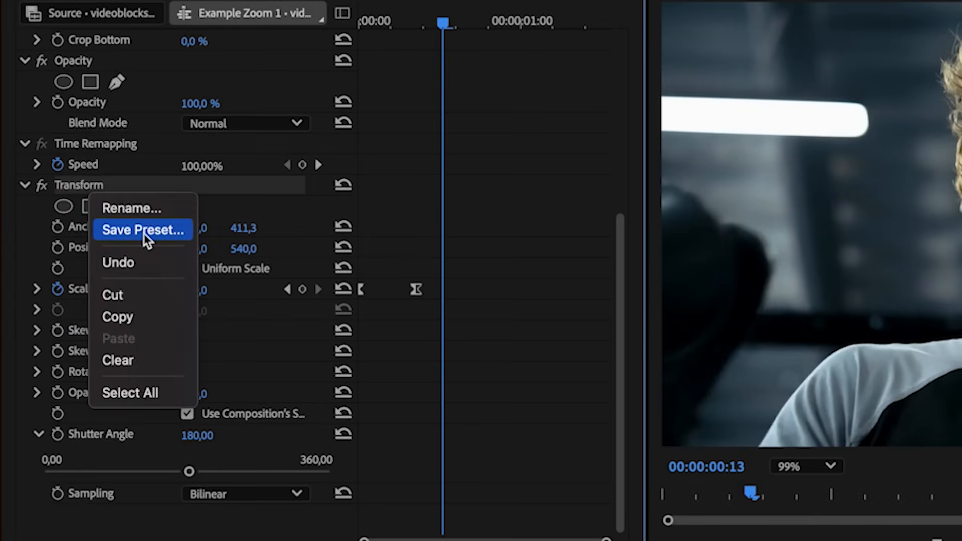
Step: Save the clip's Transform effect as a preset named 'ZOOM OUT DEMO'
left_click(142, 230)
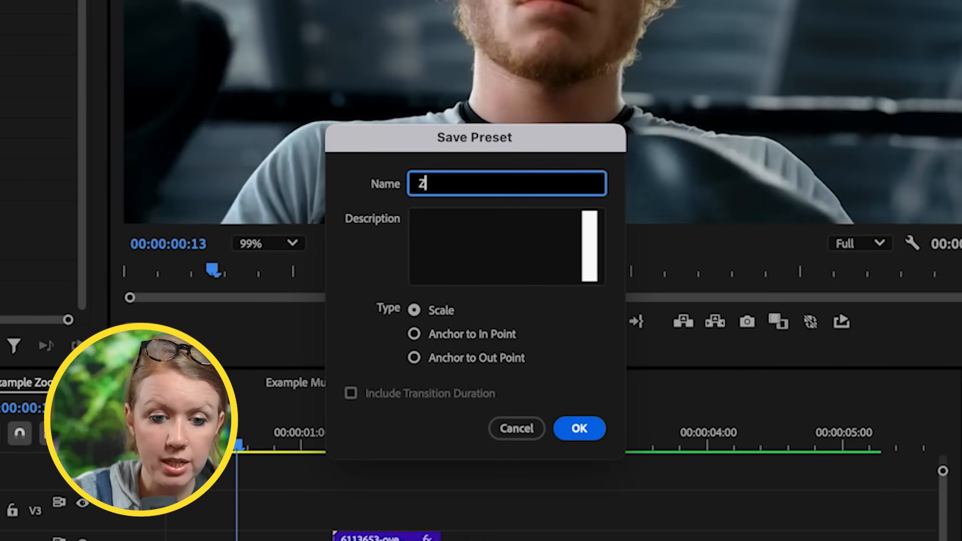
type("ZOOM OUT")
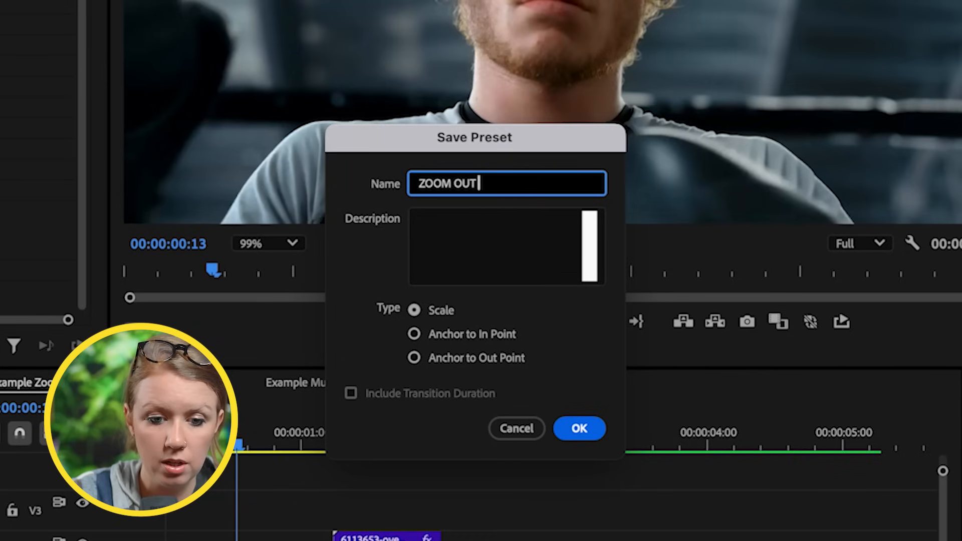
type("DEMO")
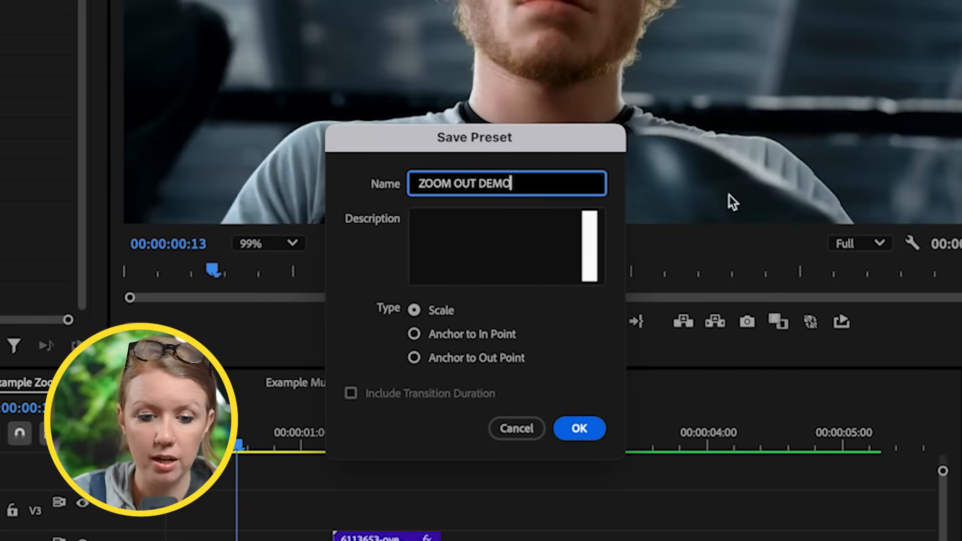
left_click(577, 427)
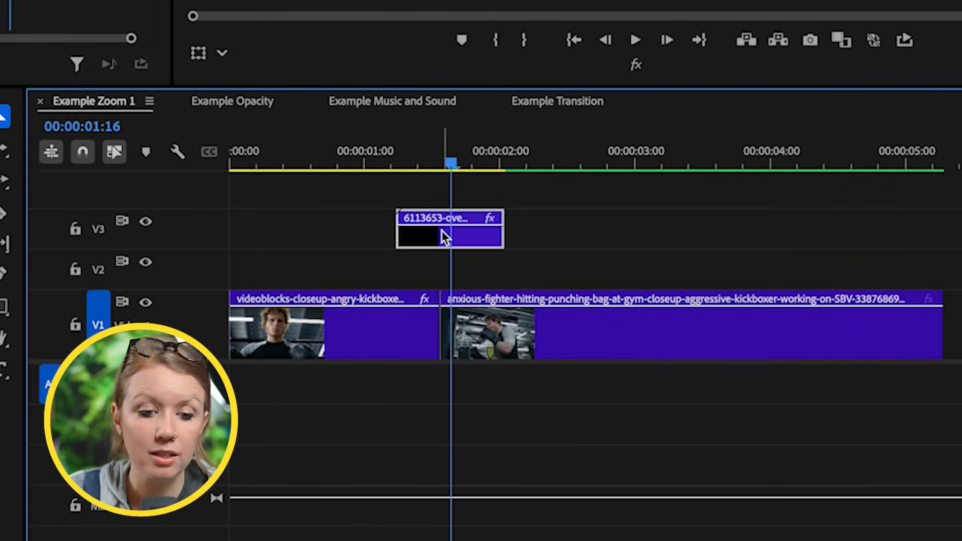
Step: Create a new adjustment layer with default video settings and search Effects for 'zoom out demo'
left_click(373, 528)
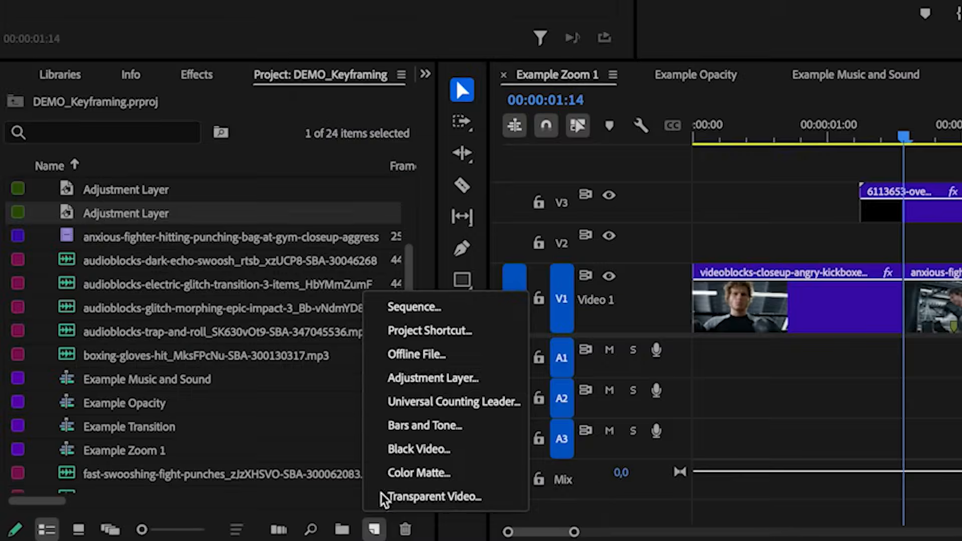
left_click(432, 377)
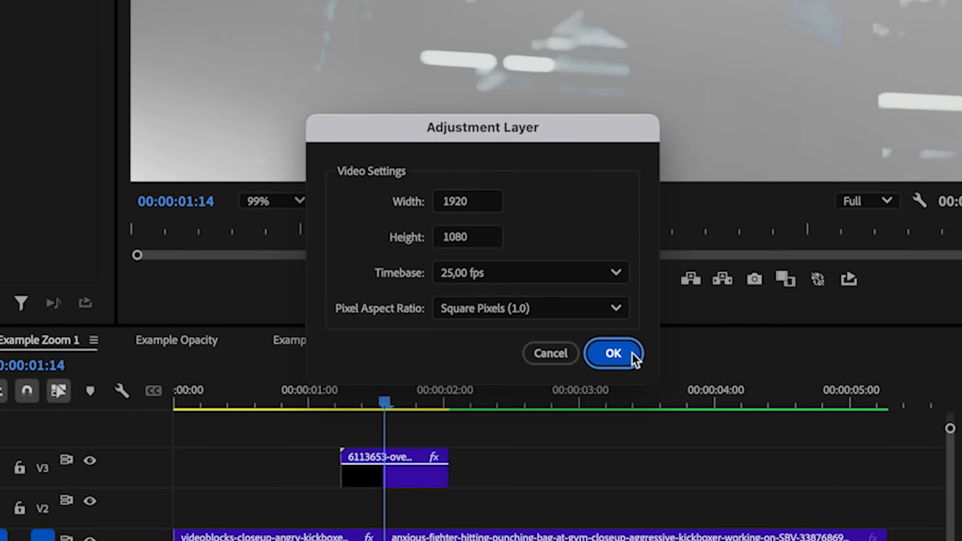
left_click(612, 353)
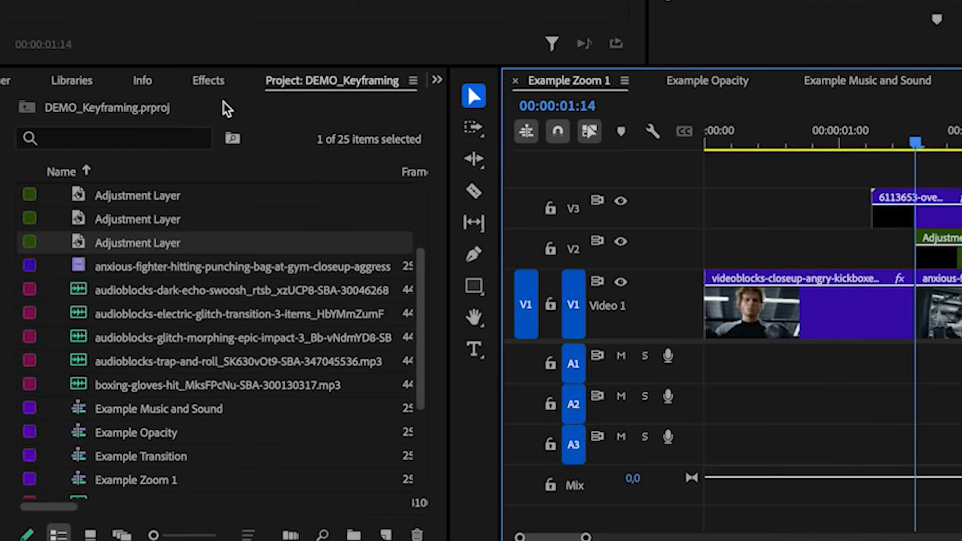
type("zo")
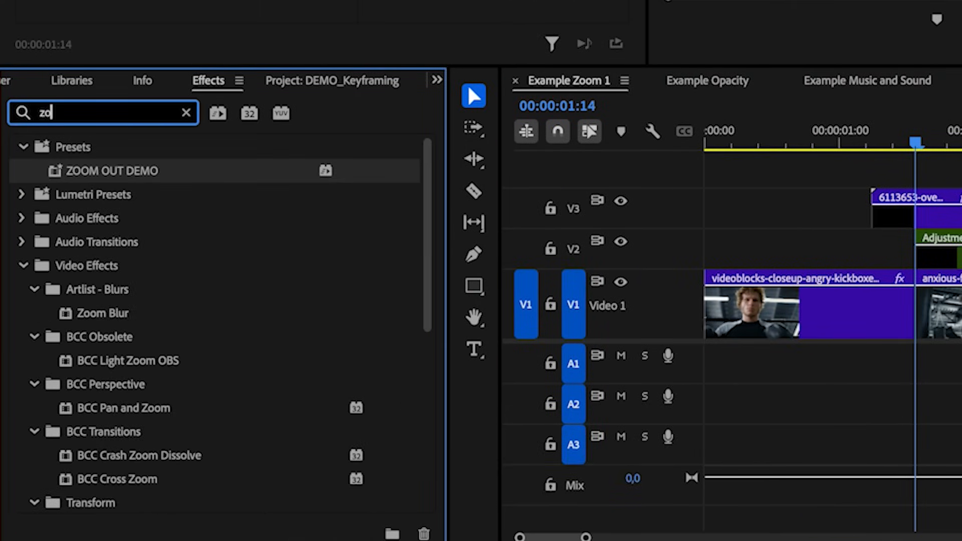
type("oom out demo")
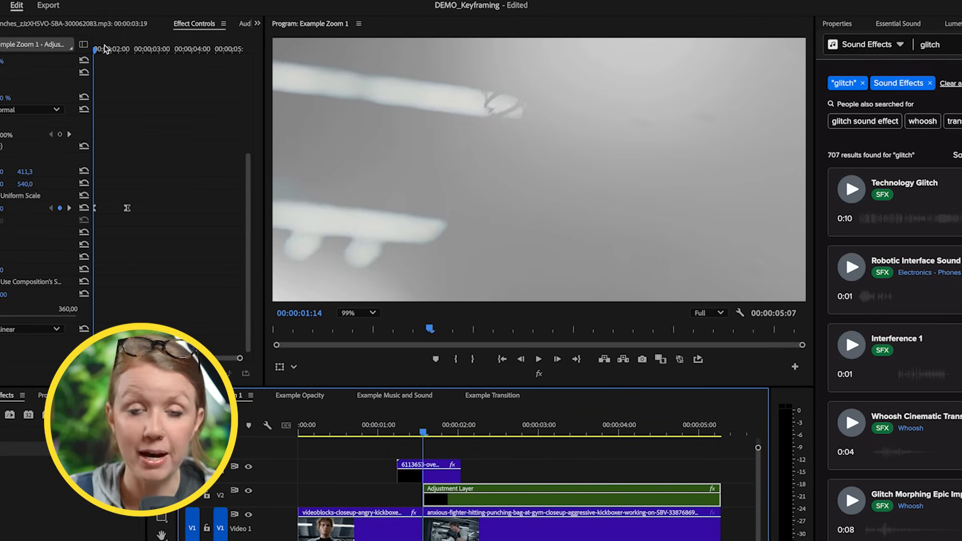
left_click(538, 359)
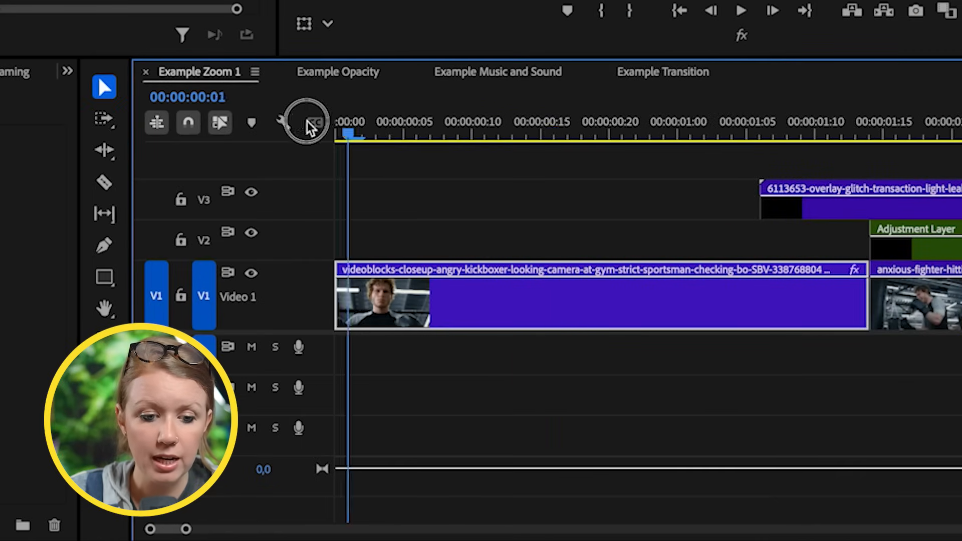
Step: Apply the default transition to the first kickboxer clip's in-point edit
left_click(374, 121)
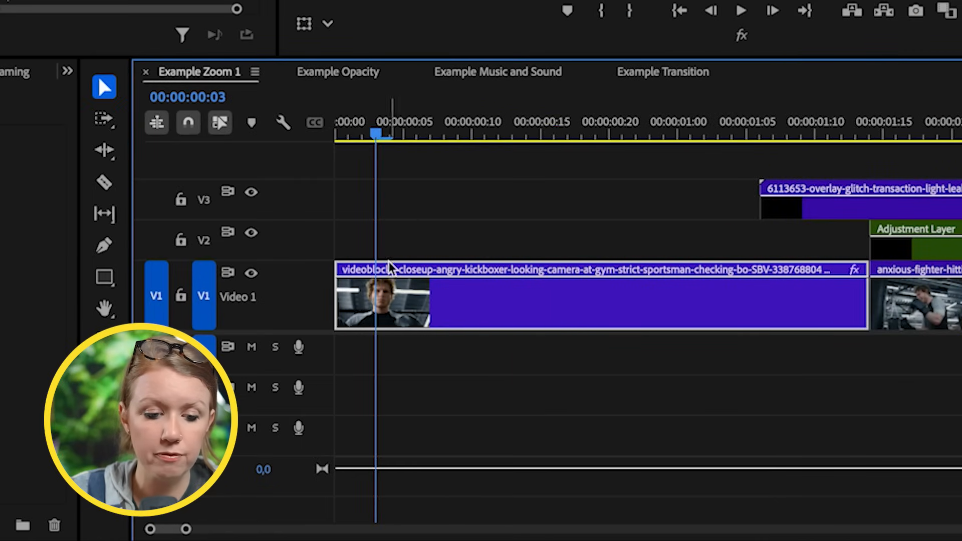
left_click(104, 246)
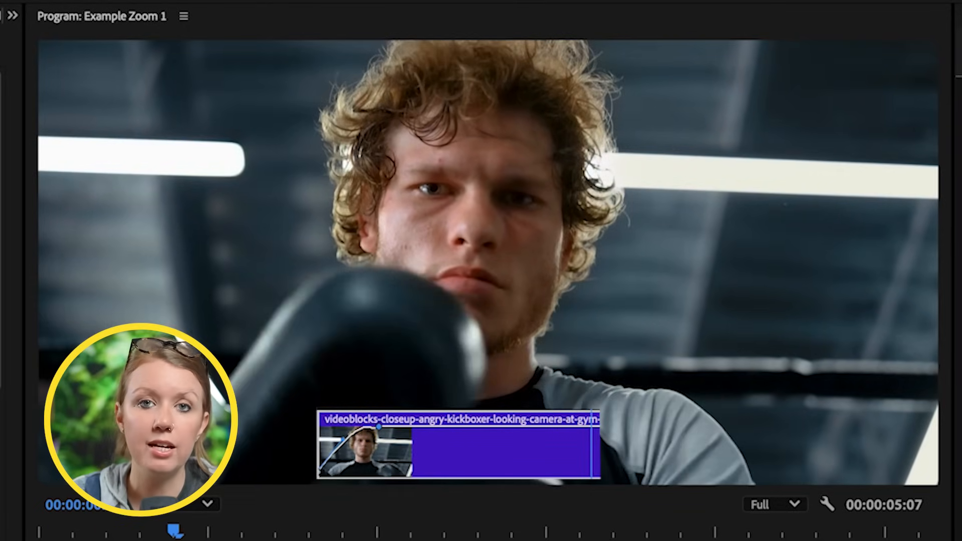
right_click(342, 288)
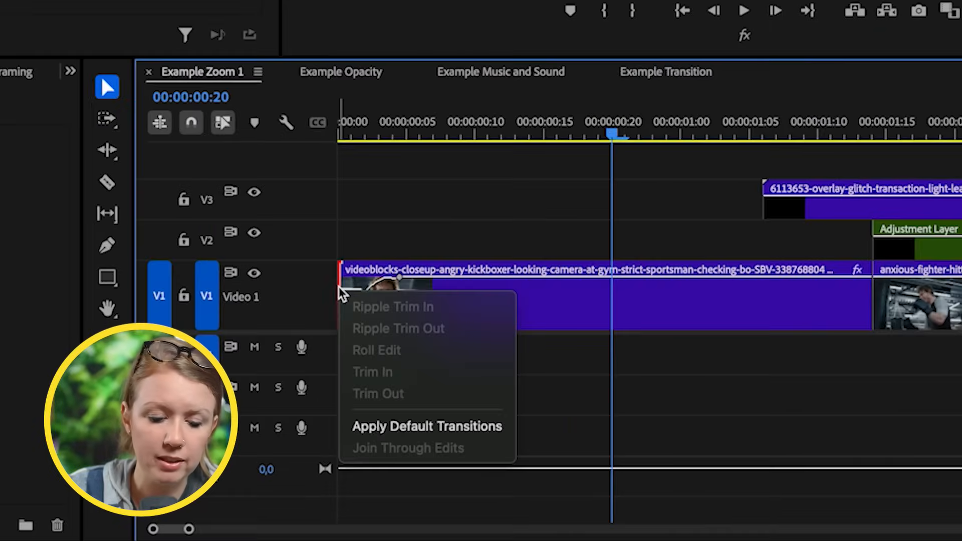
mouse_move(427, 426)
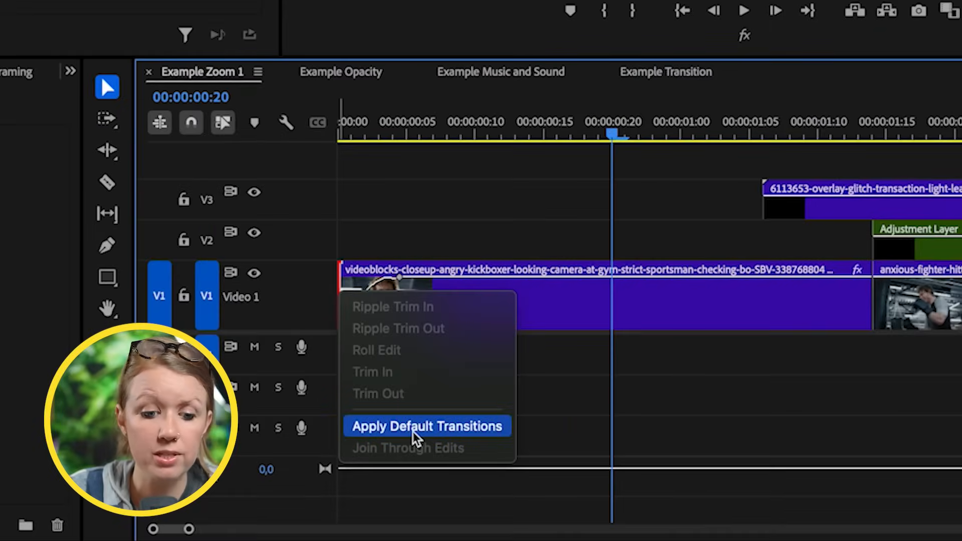
left_click(426, 425)
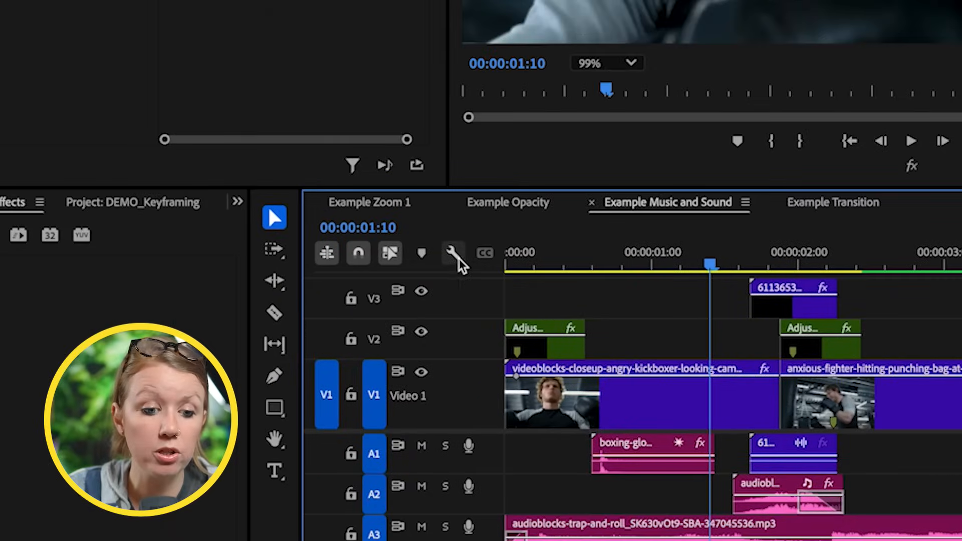
Step: Show audio volume keyframes and drag the trap music volume into a dip and back up
left_click(453, 254)
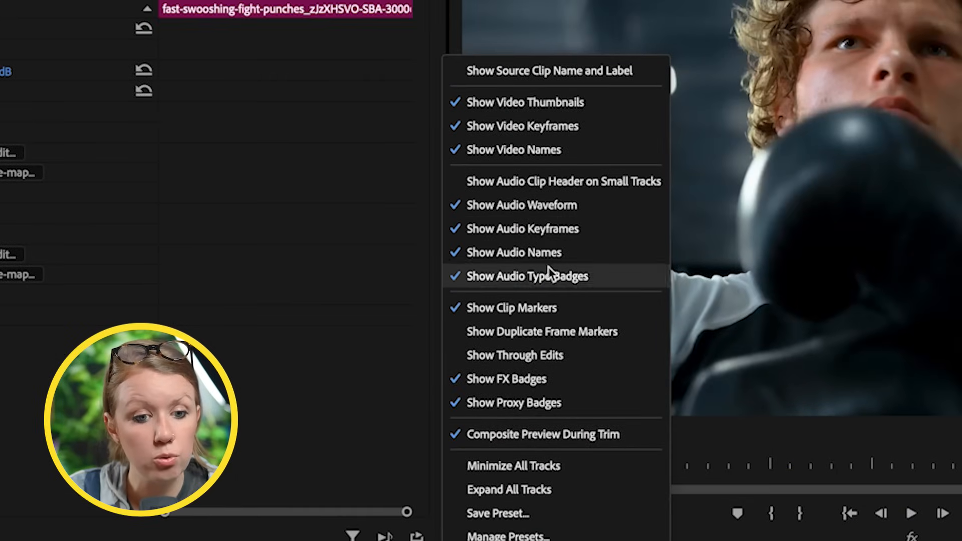
mouse_move(525, 228)
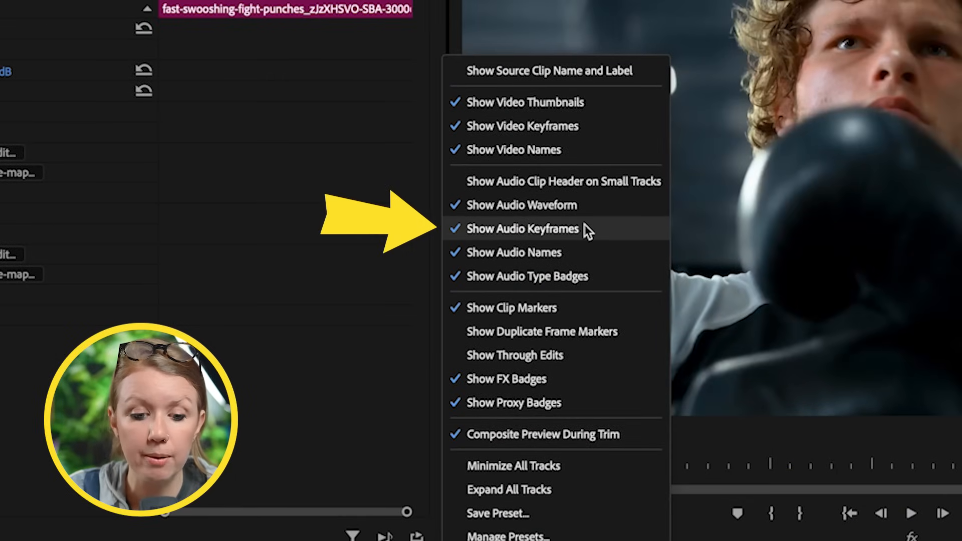
left_click(524, 229)
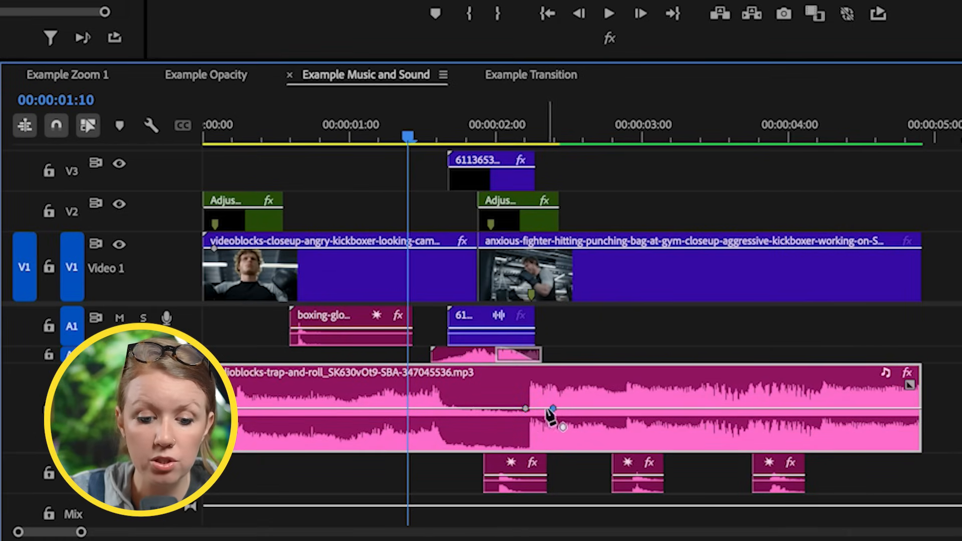
left_click_drag(552, 410, 557, 427)
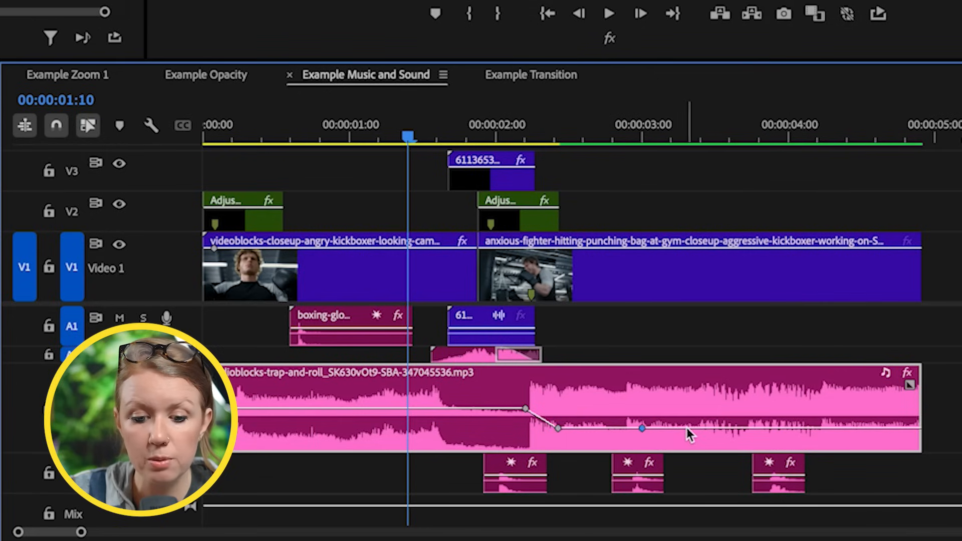
left_click_drag(641, 429, 688, 412)
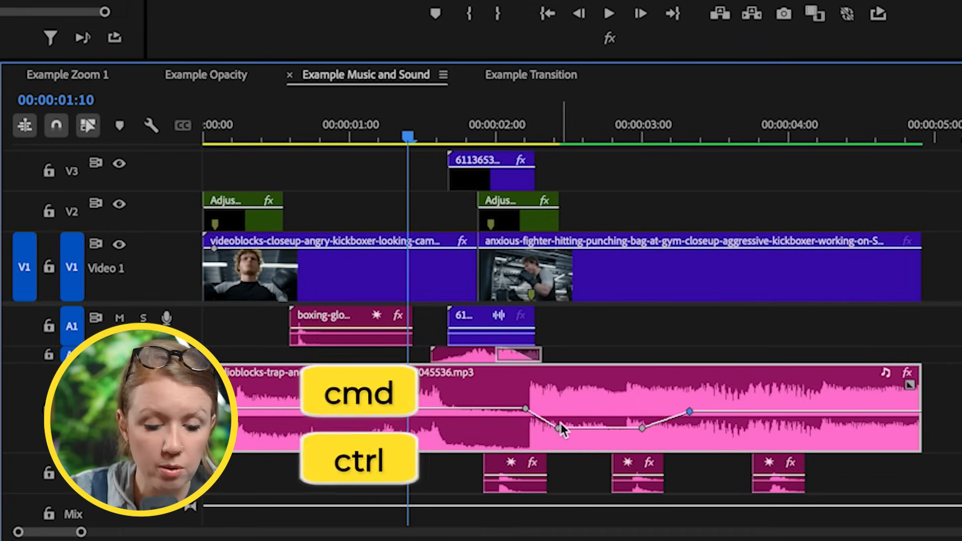
left_click_drag(525, 409, 555, 426)
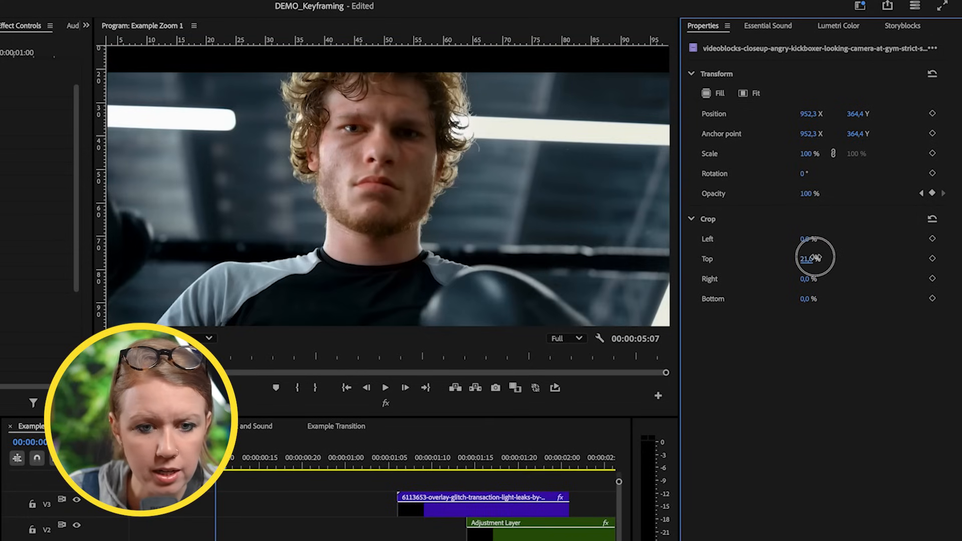
Step: Scrub the first kickboxer clip's Crop Top value to 25%
left_click_drag(809, 259, 822, 259)
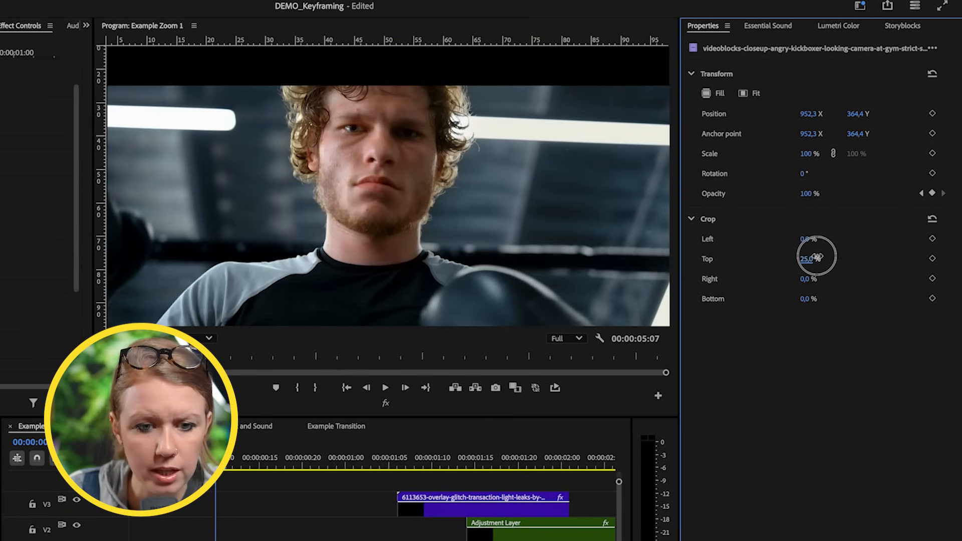